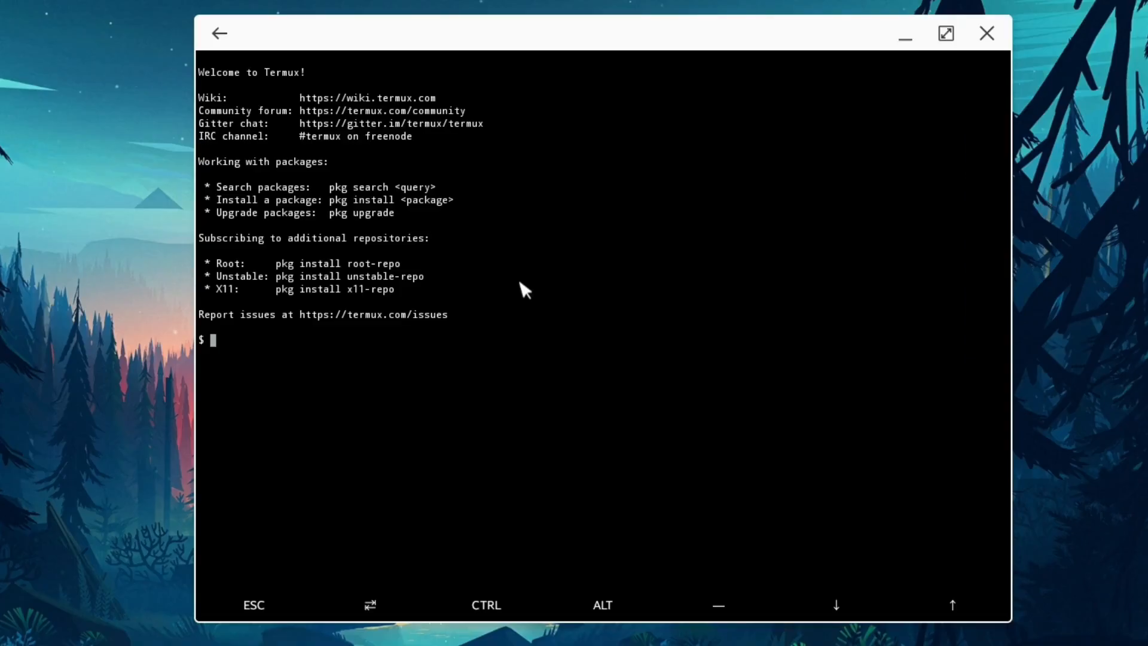
- Run pkg upgrade, answer y, and keep the current sources list config file when asked
text(p)
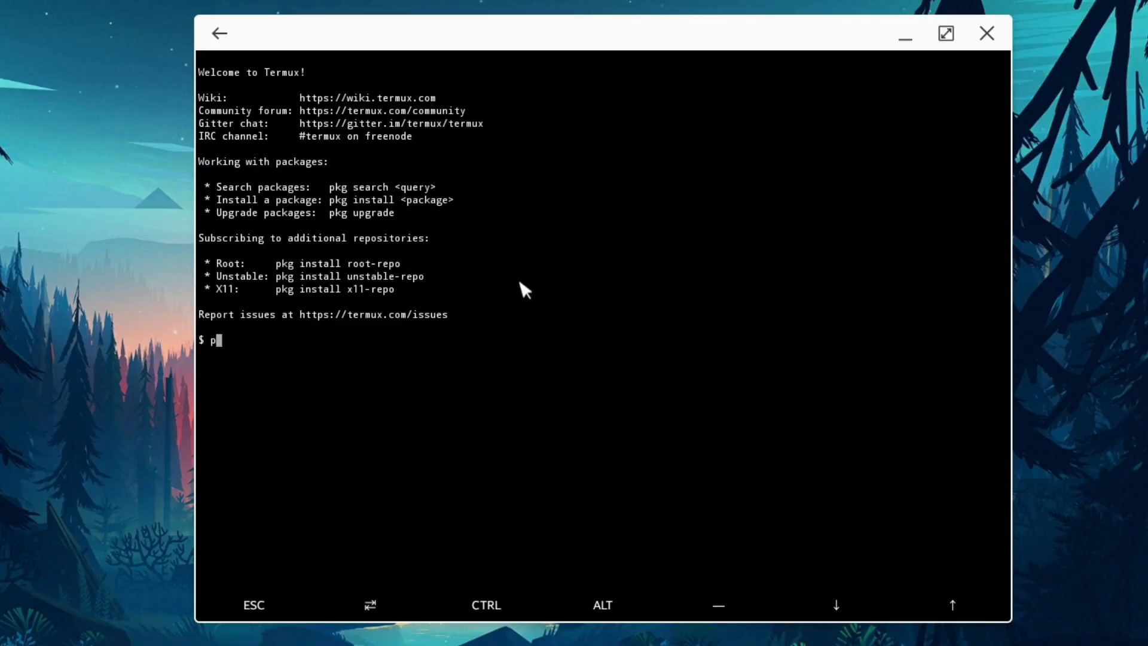
text(kg up)
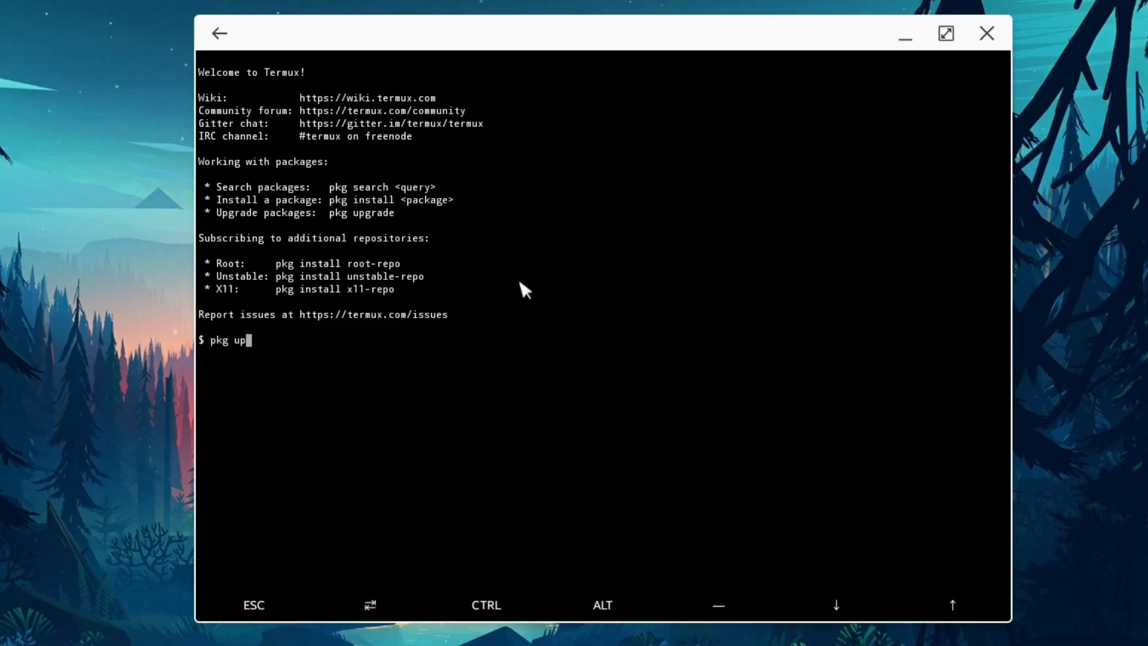
text(grade)
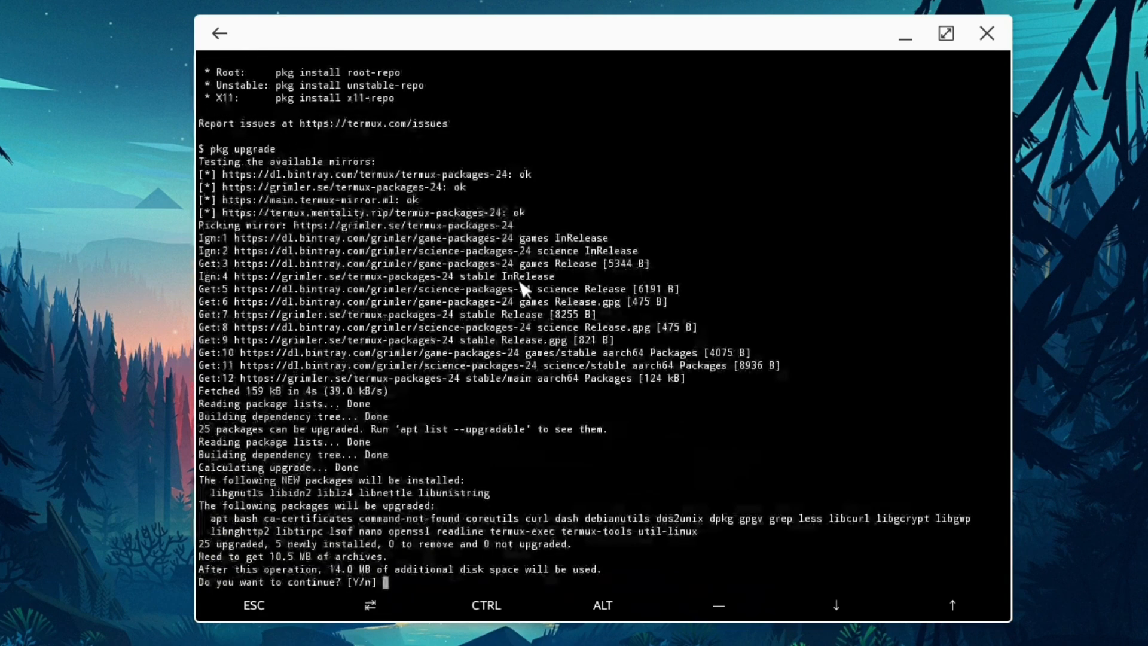
text(y)
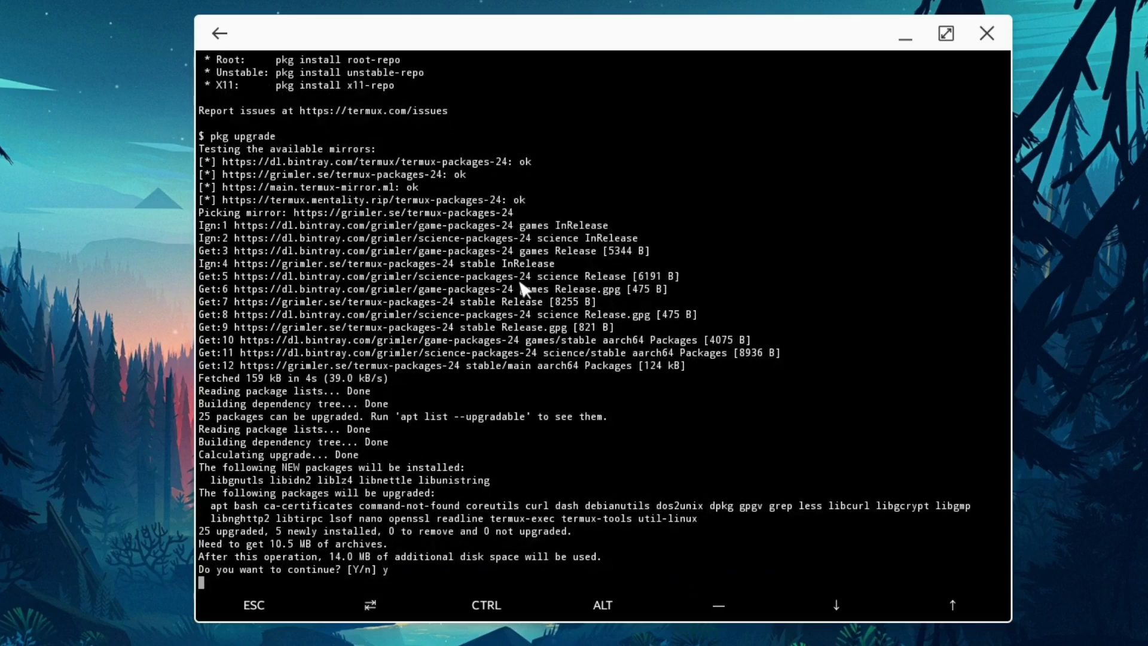
key(Return)
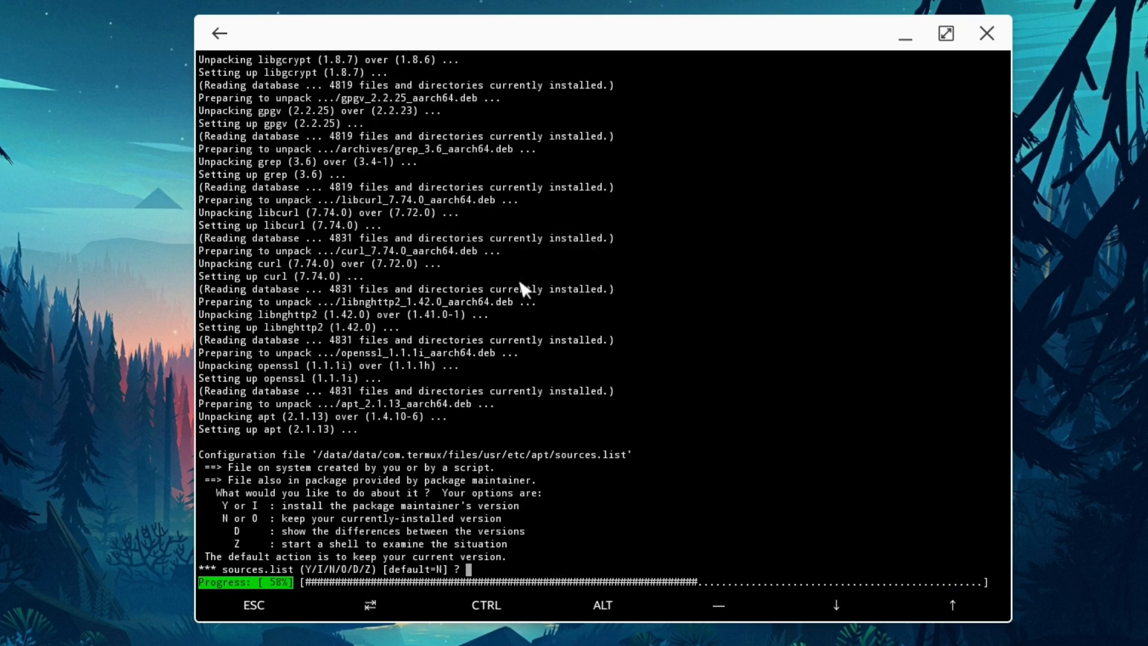
key(enter)
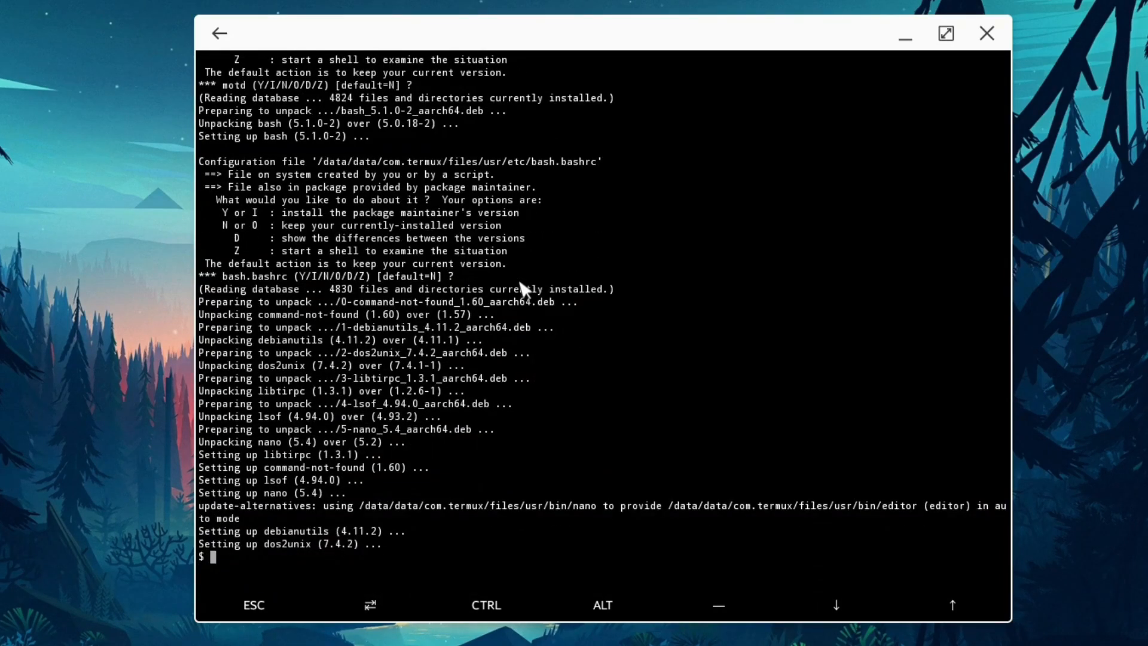
- Clear the Termux screen, then in Andronix select the Ubuntu tile and bring up its version choices
text(clean)
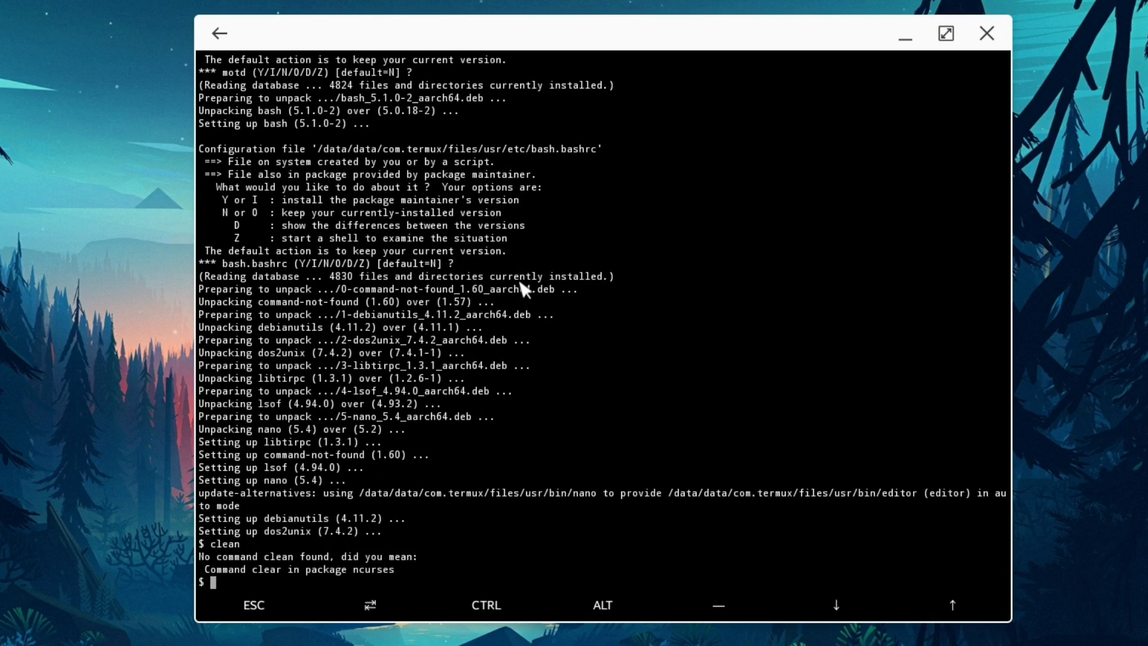
text(clear)
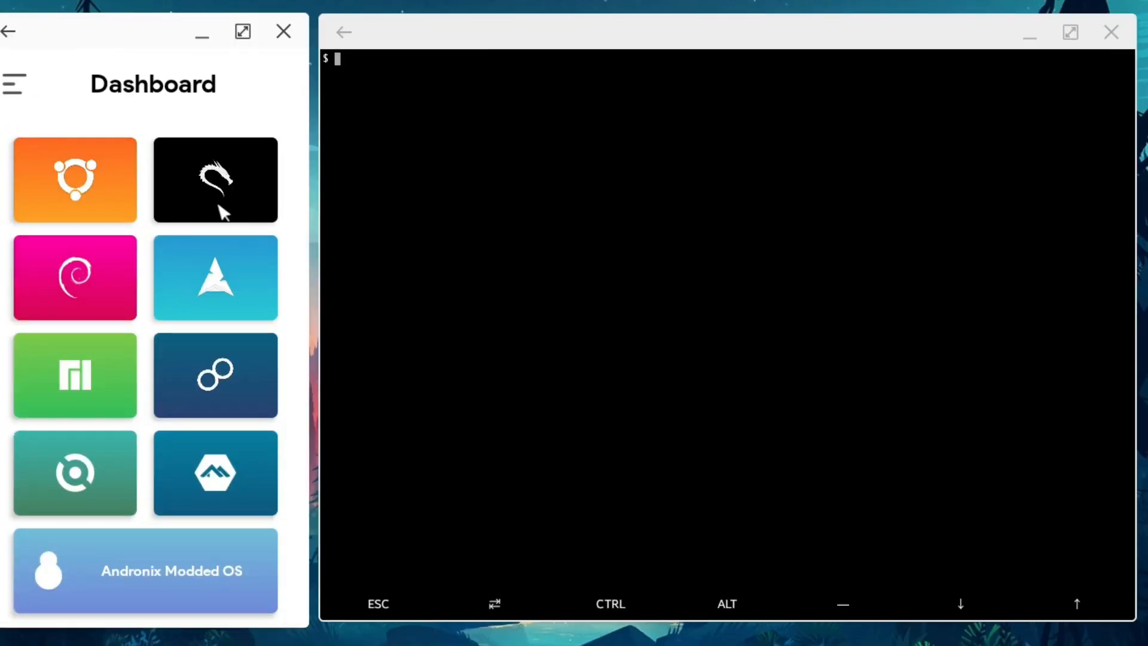
mouse_move(158, 194)
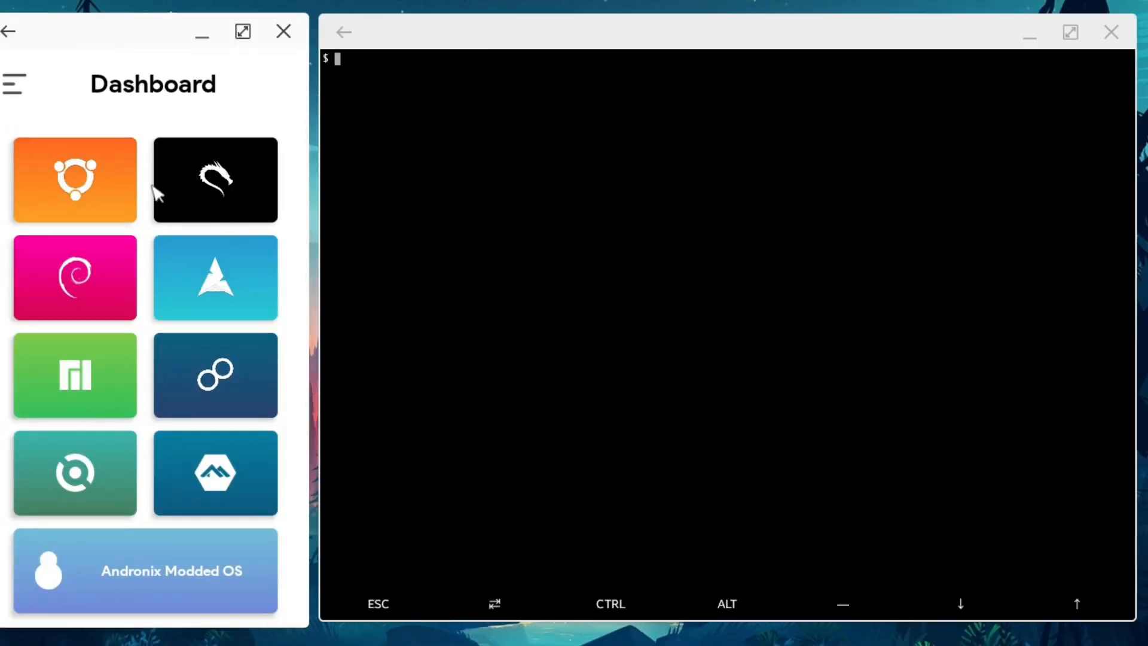
mouse_move(146, 369)
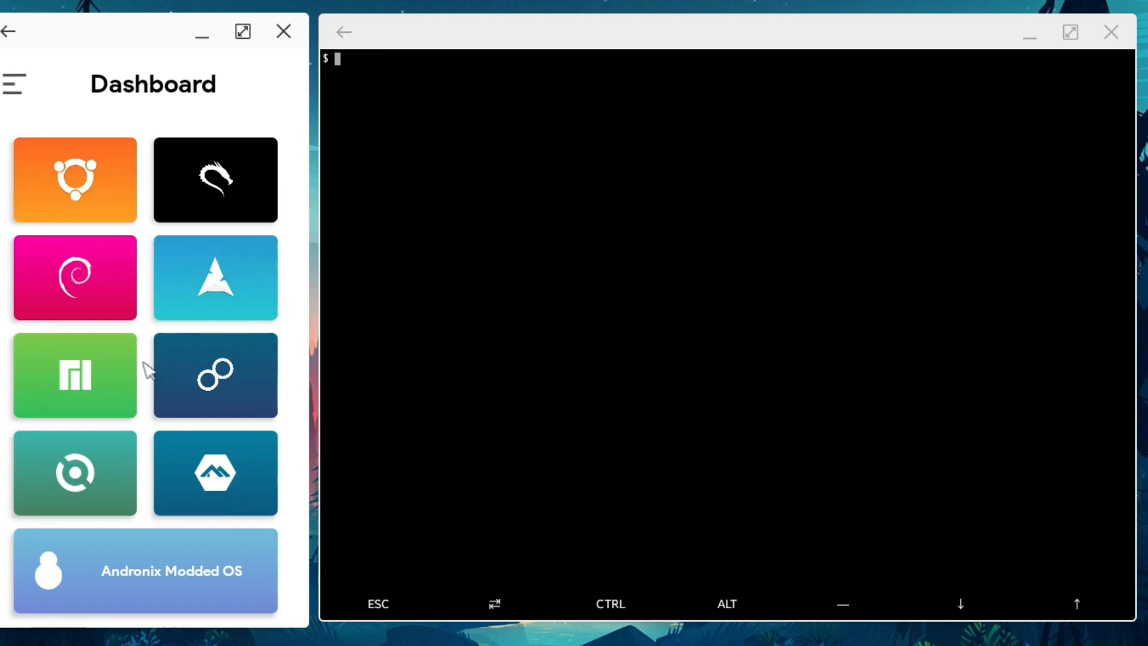
click(74, 374)
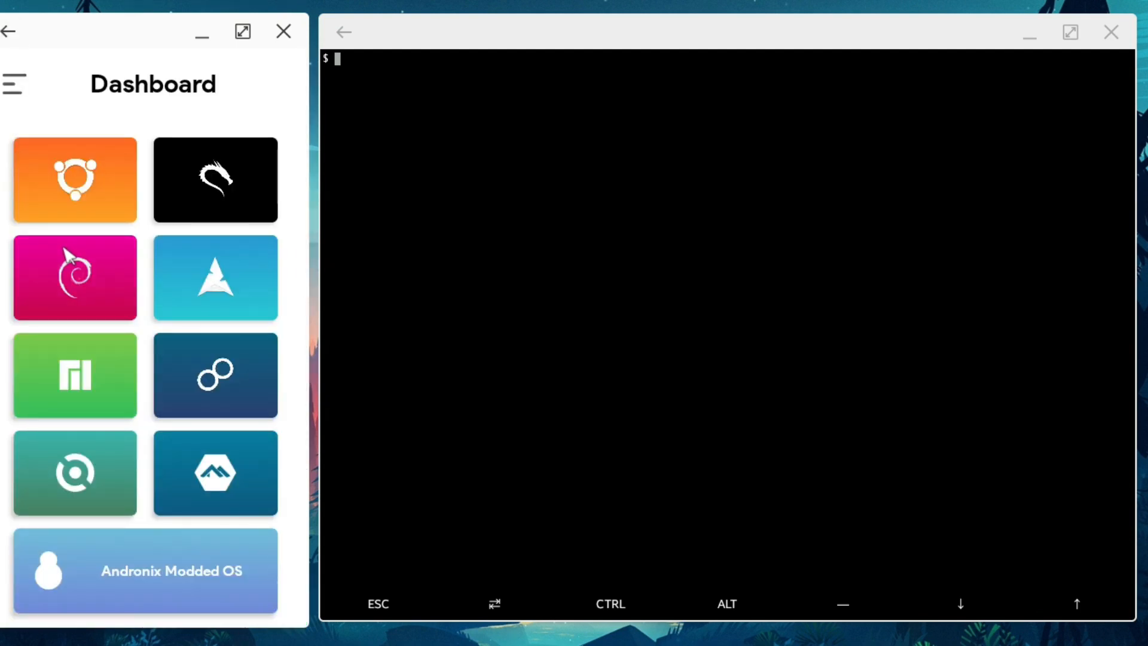
click(74, 178)
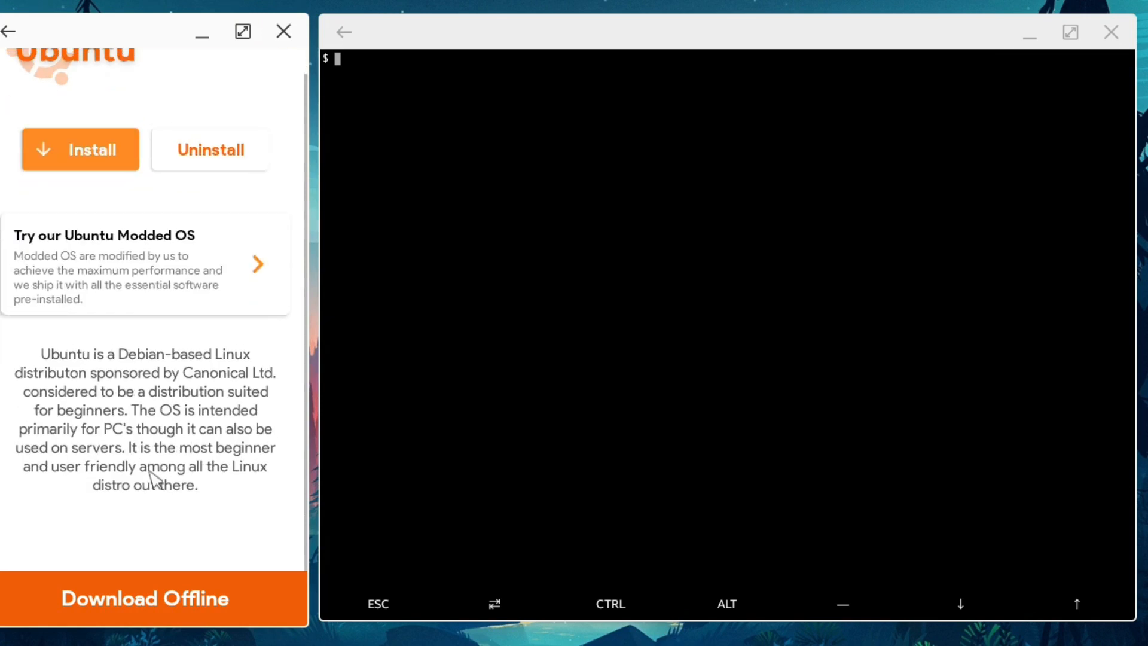
mouse_move(117, 241)
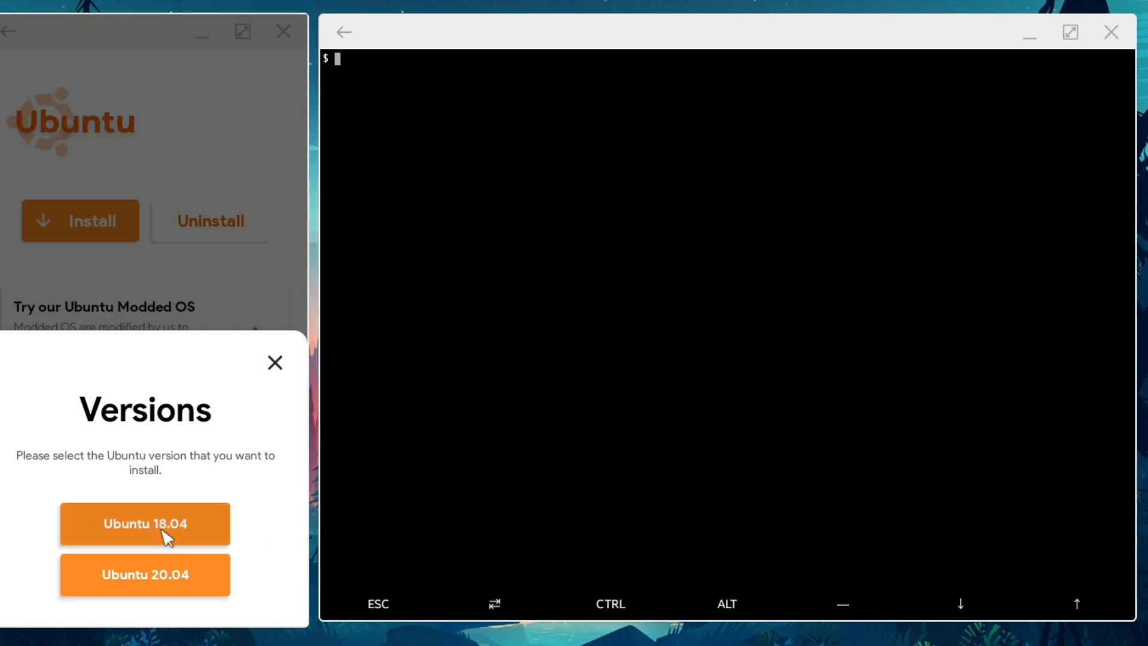
- Choose Ubuntu 18.04 and copy the XFCE desktop install command to the clipboard
click(145, 524)
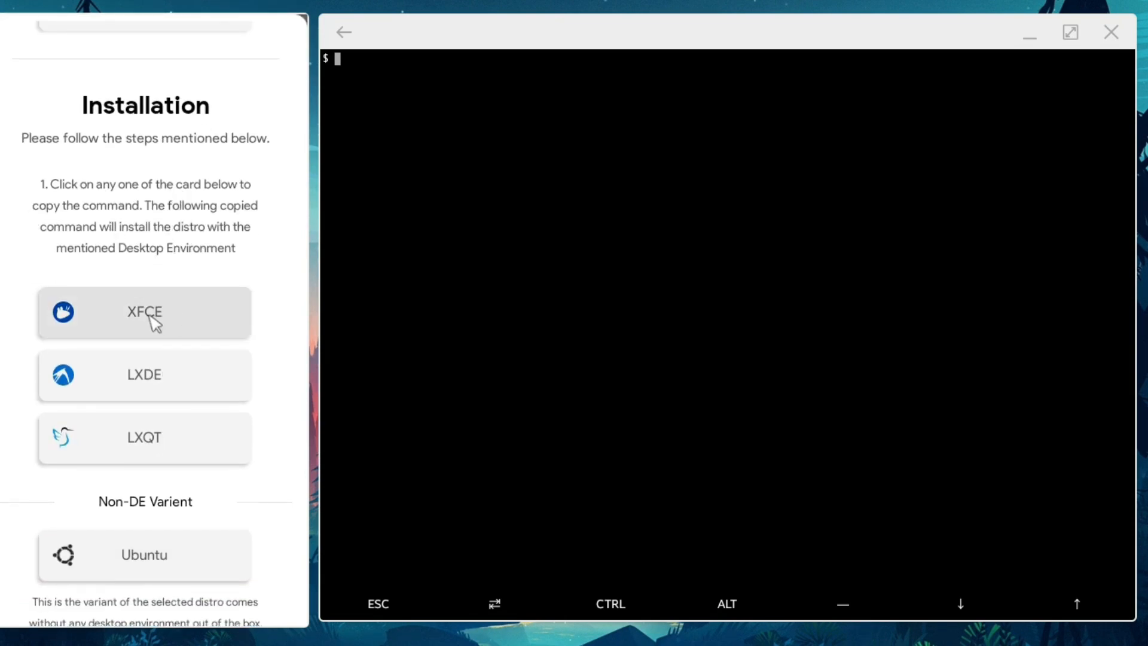
click(144, 313)
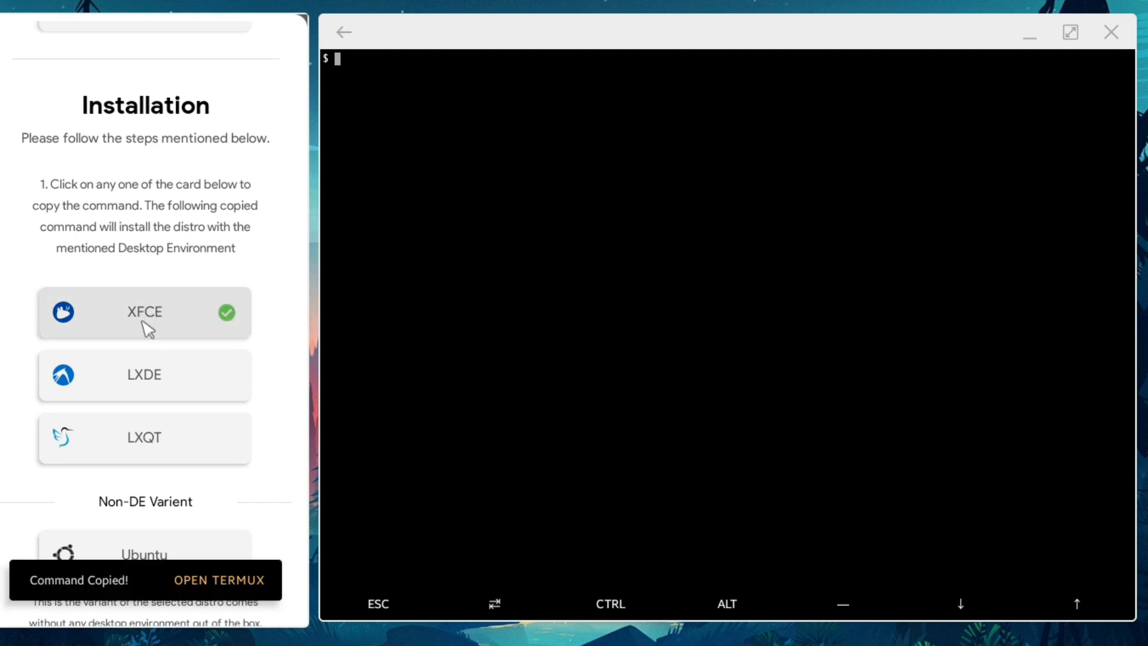
scroll(down, 3)
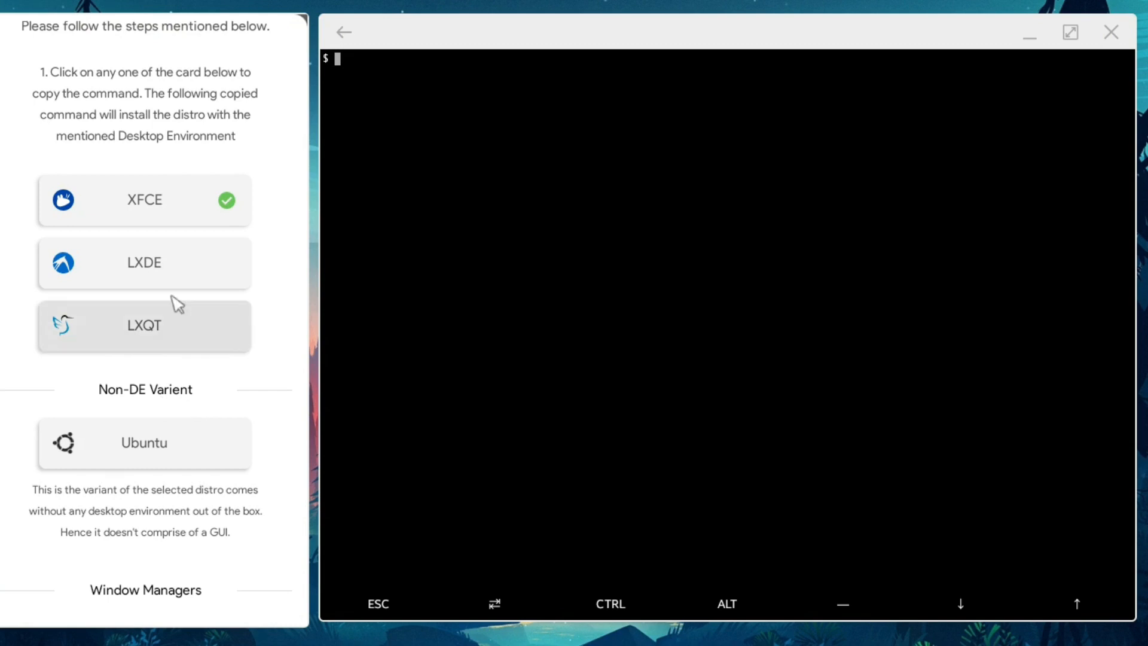
scroll(down, 3)
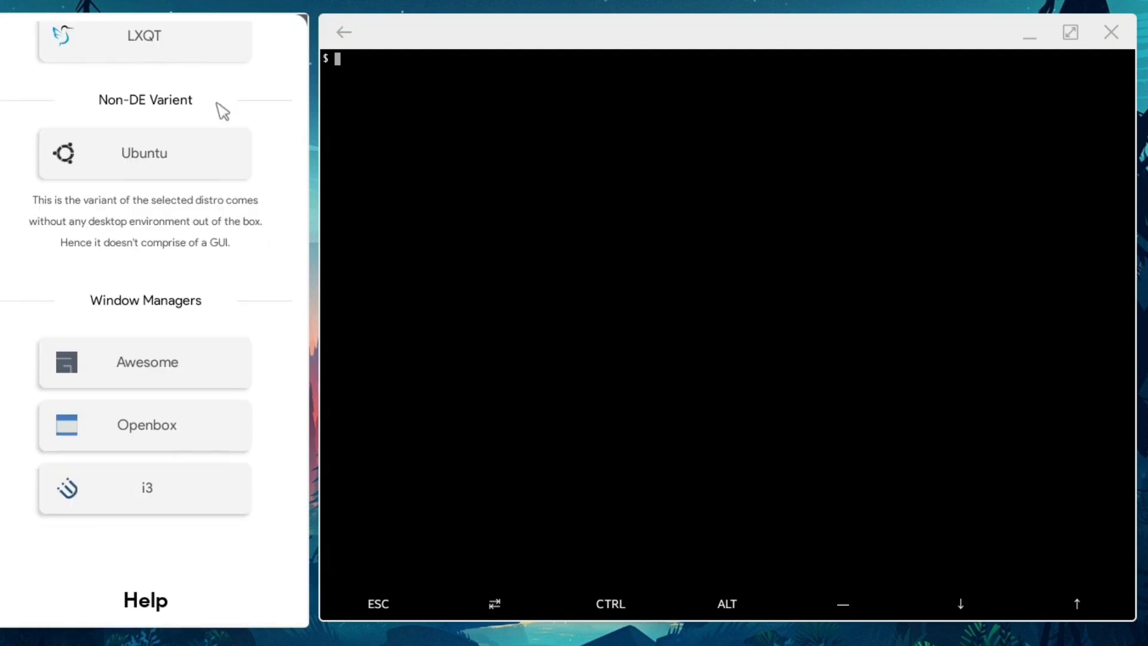
scroll(down, 3)
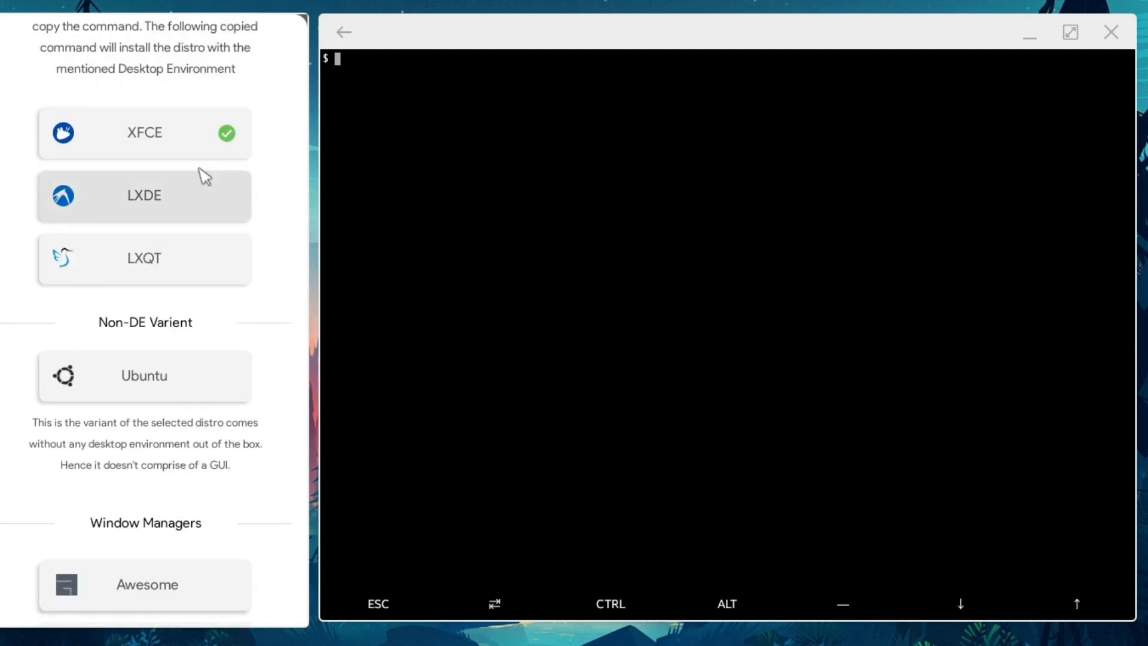
scroll(down, 3)
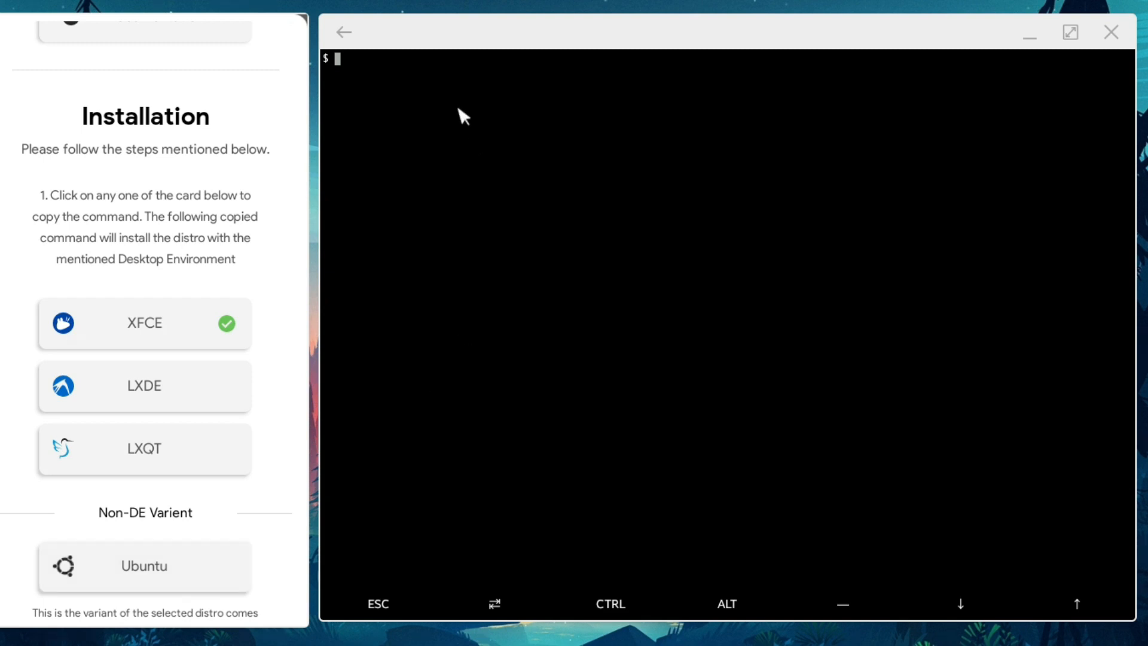
- Paste the copied XFCE install command at the Termux prompt and run it
right_click(497, 121)
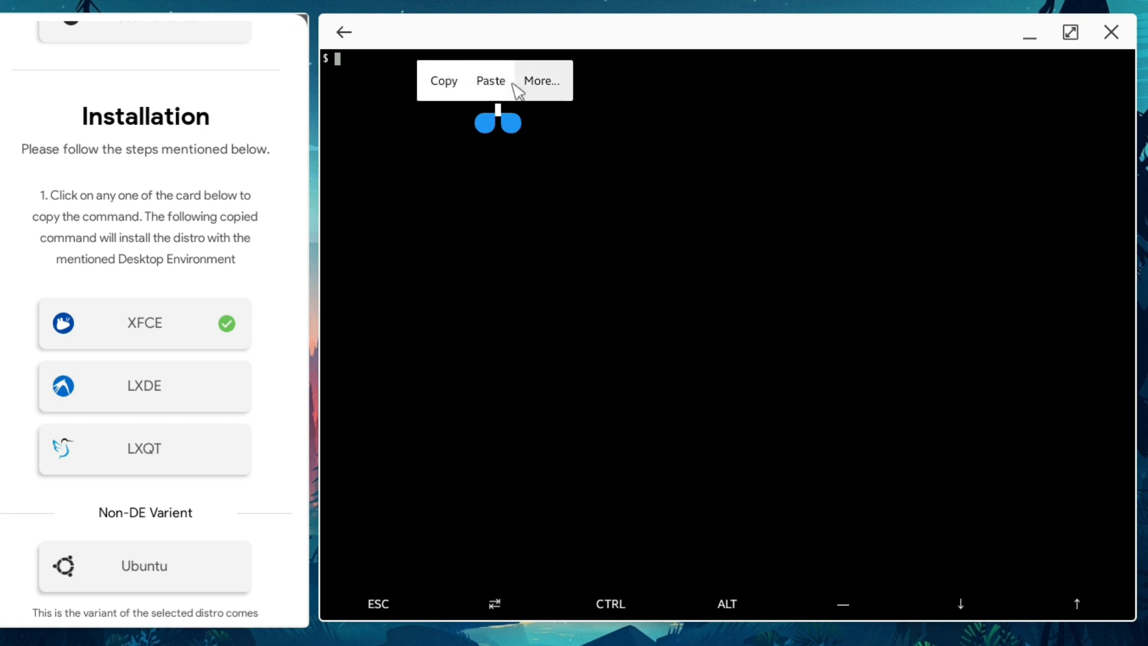
click(491, 80)
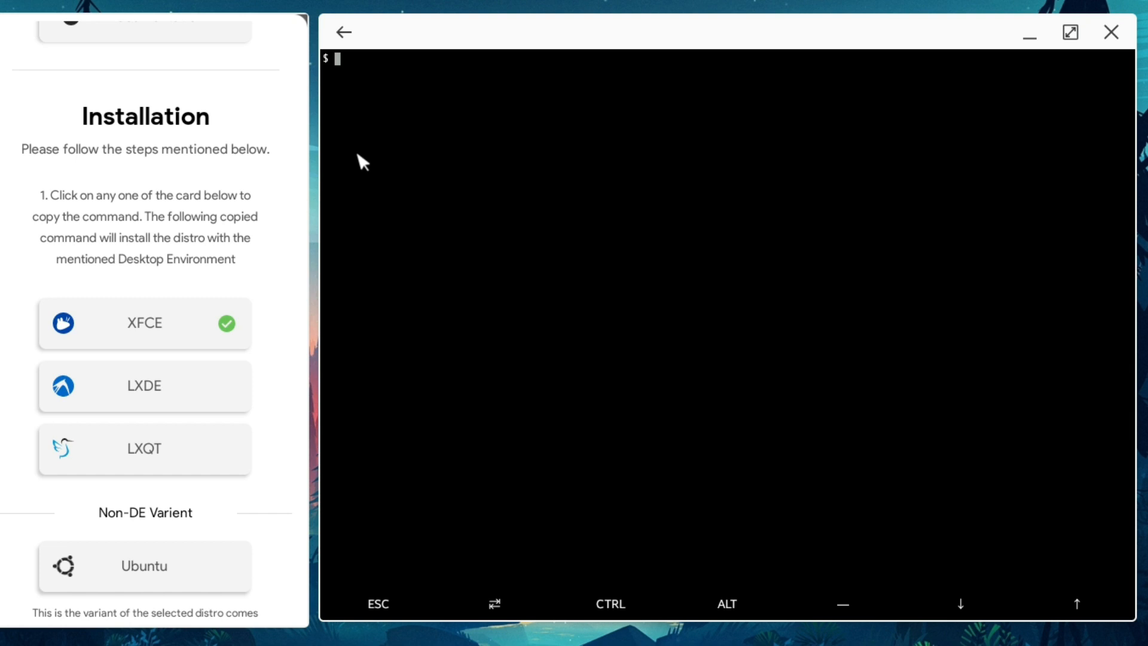
- Run ./start-ubuntu.sh, then sudo apt-get update and sudo apt-get upgrade inside Ubuntu
text(./)
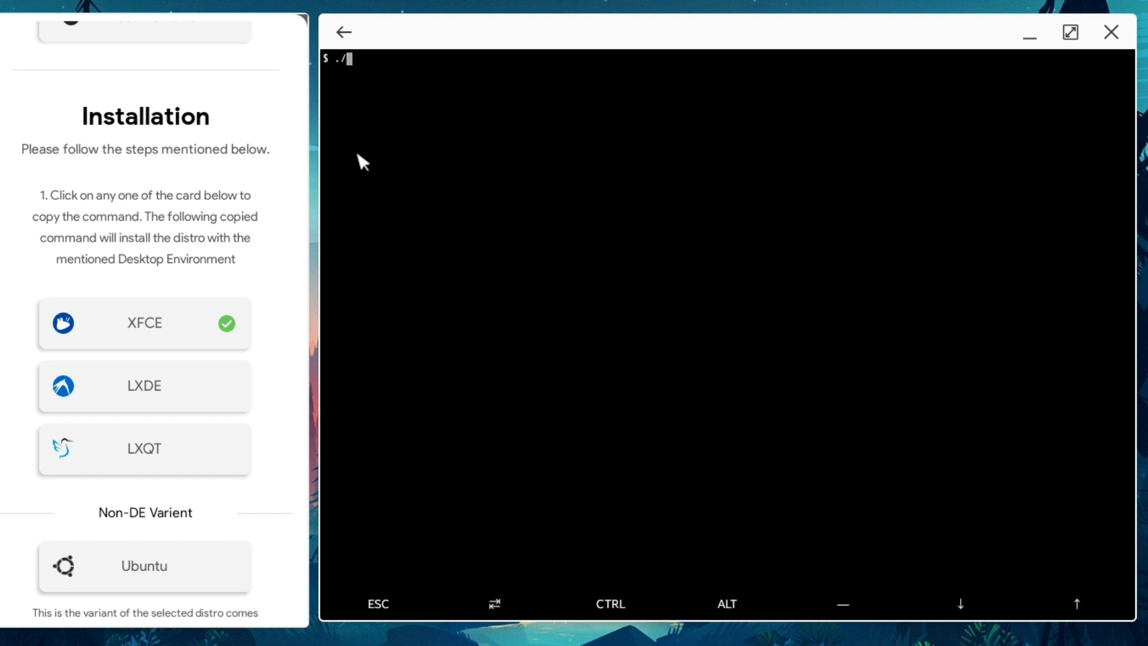
mouse_move(597, 543)
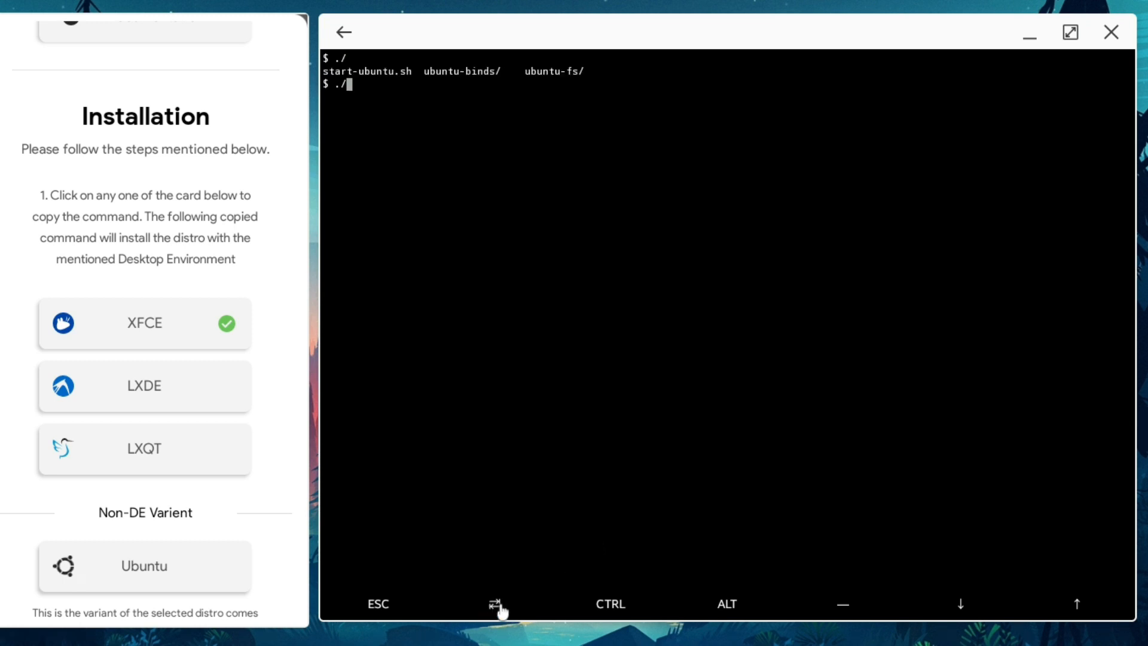
text(start-ubuntu.sh)
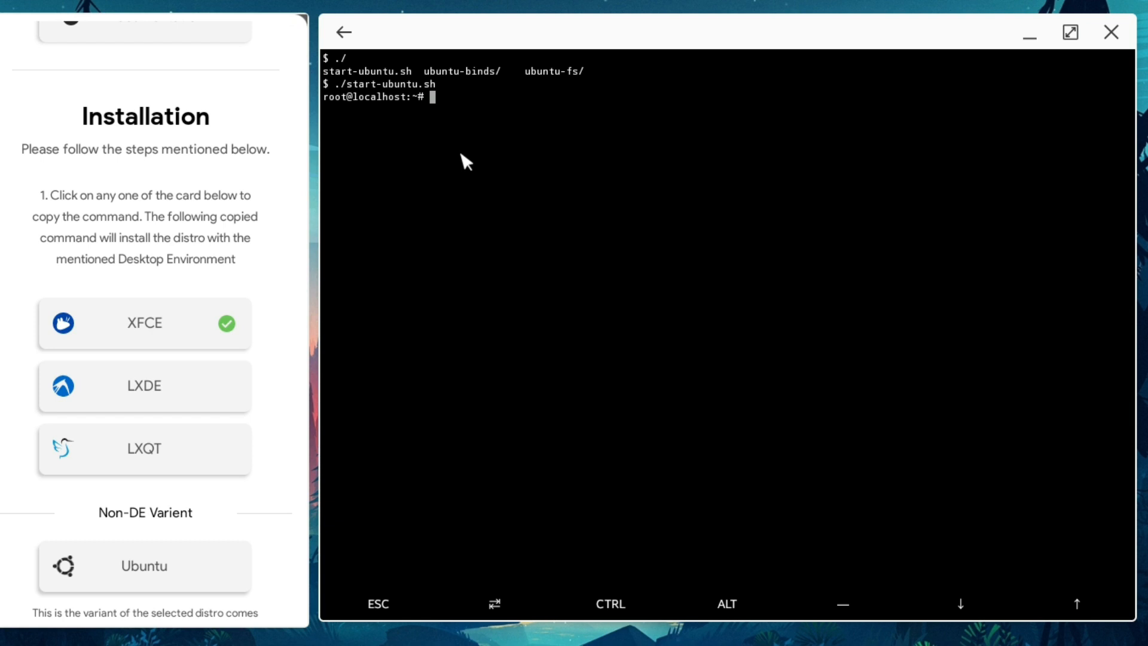
text(sudo a)
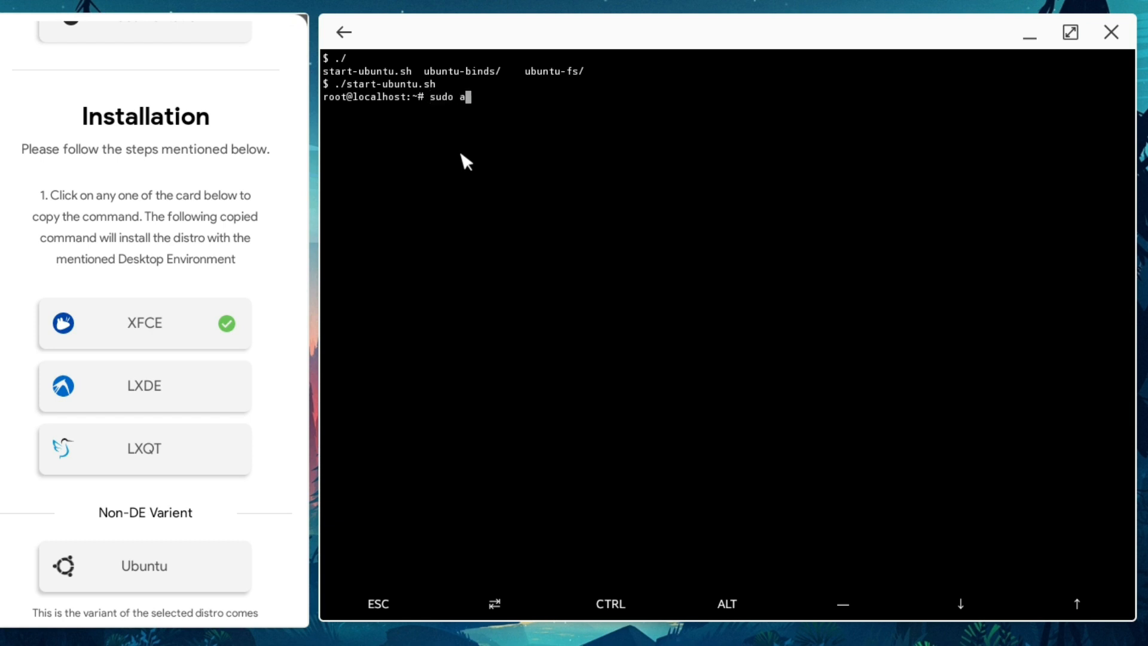
text(pt-get update)
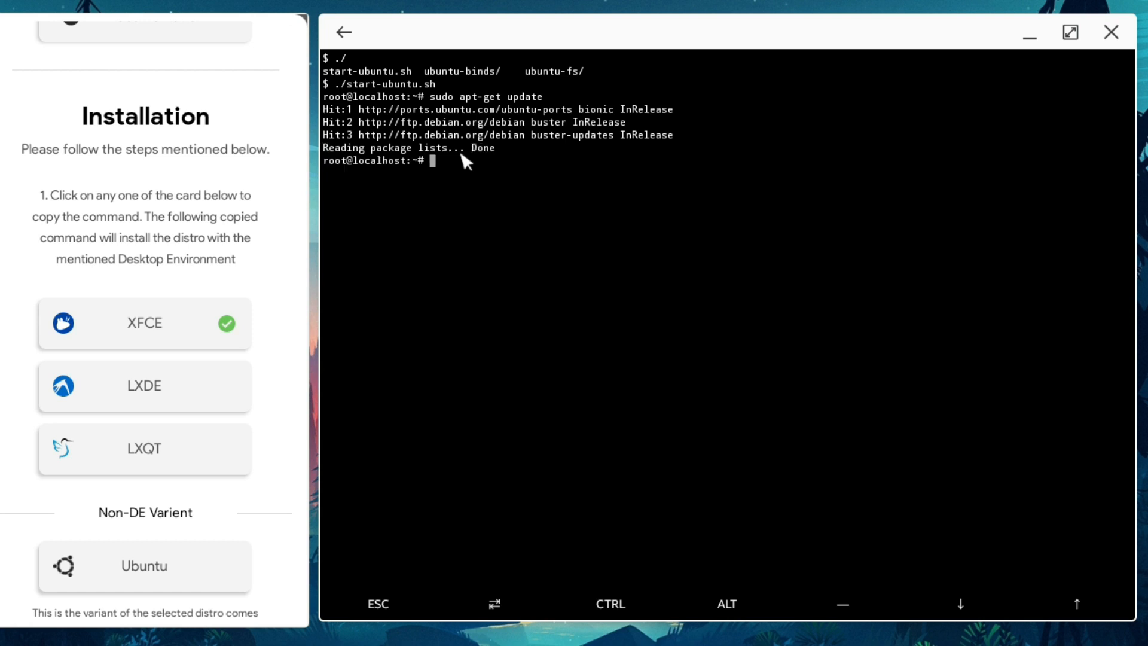
text(sudo apt-get upd)
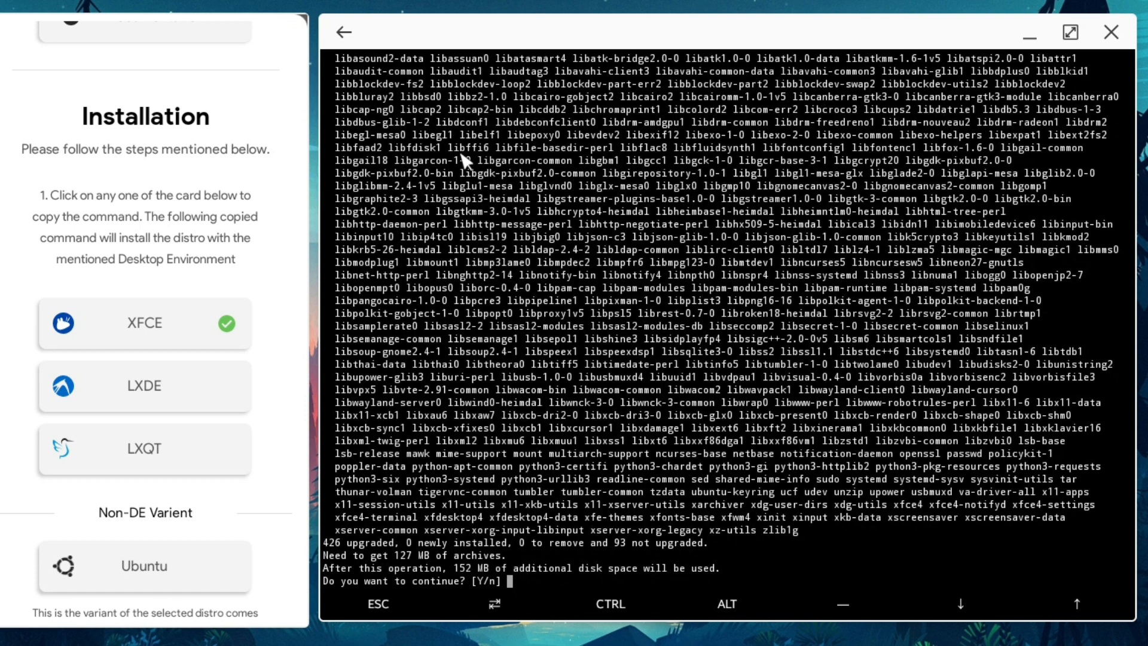
- Answer y to continue, then enter keyboard layout 21 (Other) and country 30, English (UK)
text(y)
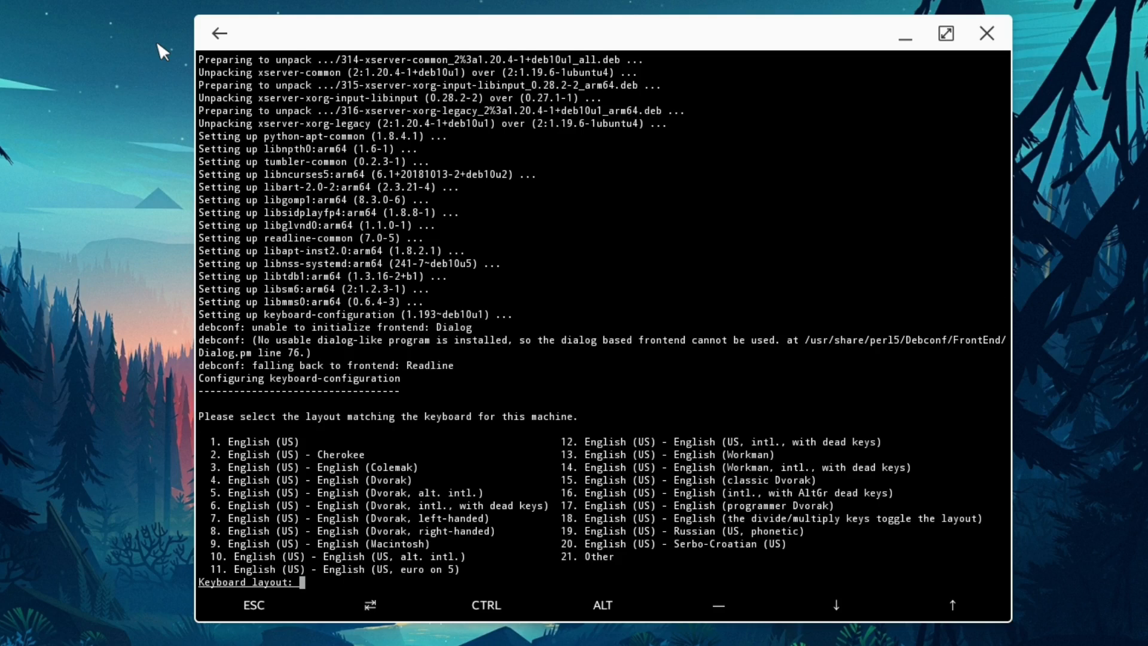
text(21)
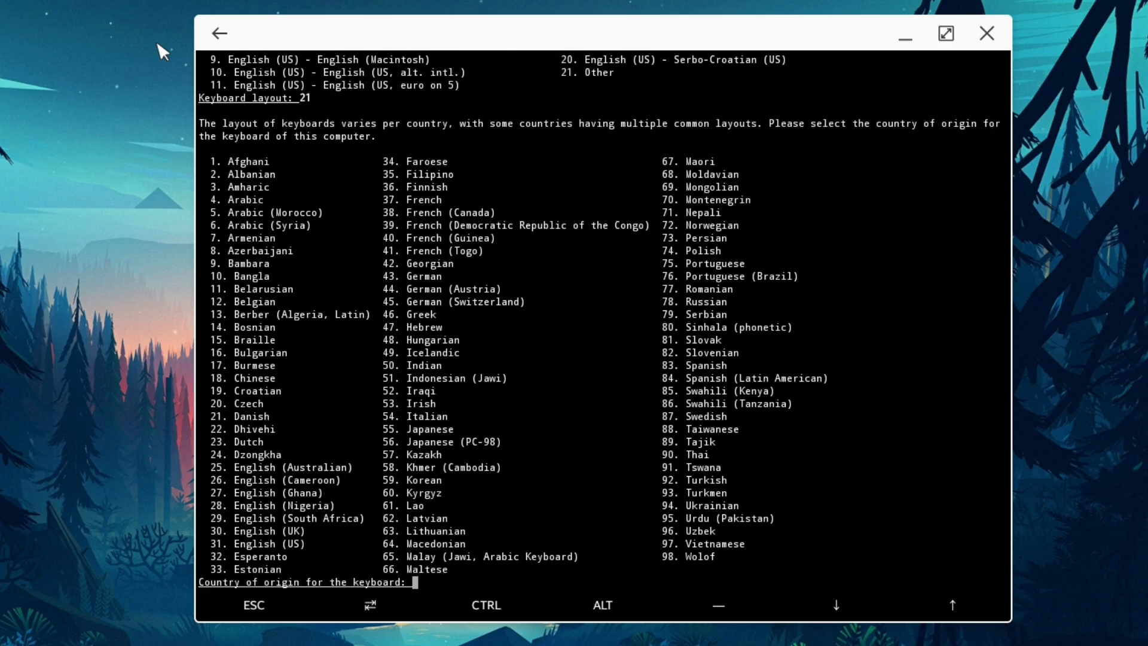
text(30)
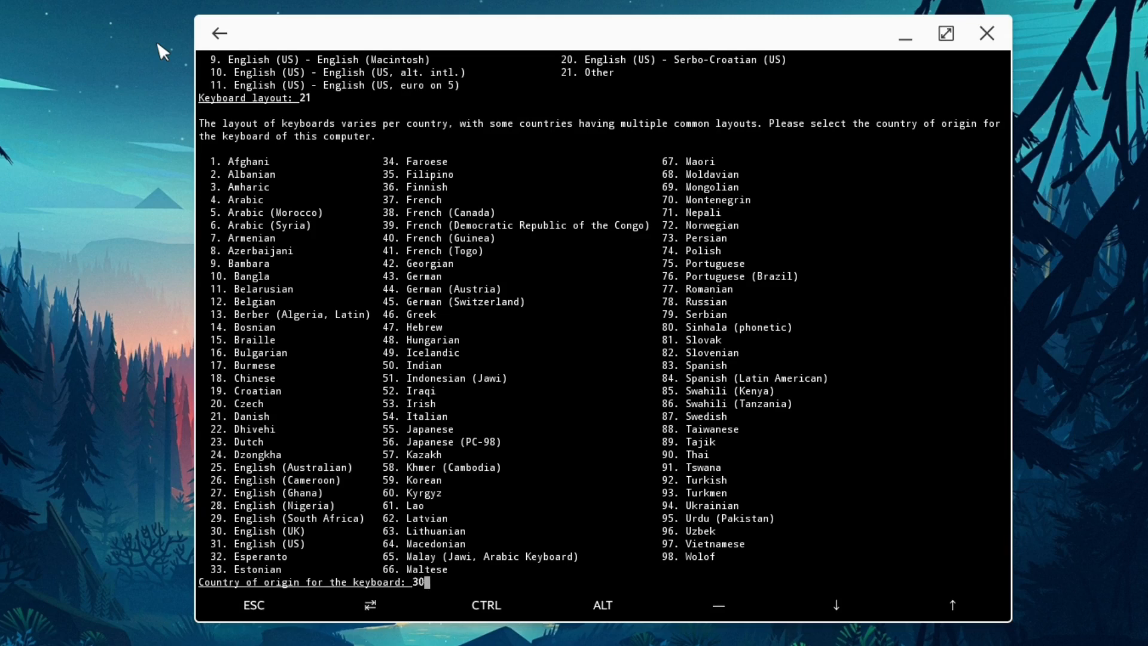